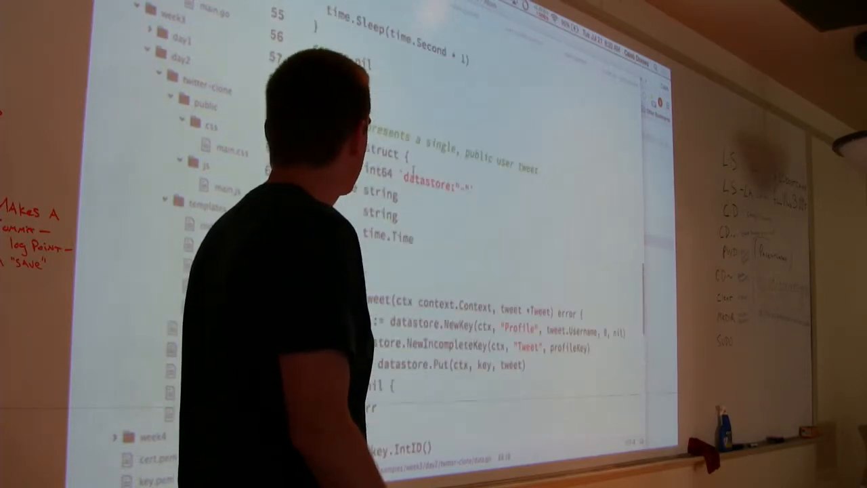
Step: Scroll down in data.go to the getUserTweets function's q.Ancestor(profileKey) line
scroll(down, 3)
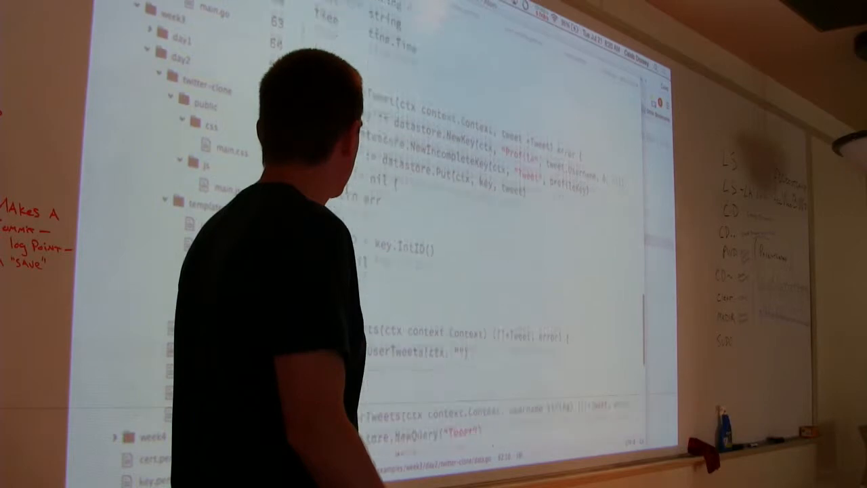
scroll(down, 3)
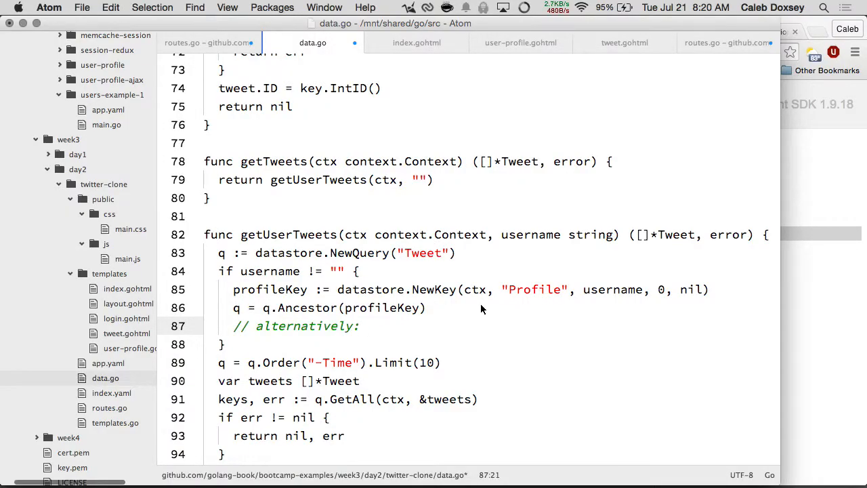
Step: Complete the comment as '// alternatively: q.Filter("Username =", username)'
text(q.Filt)
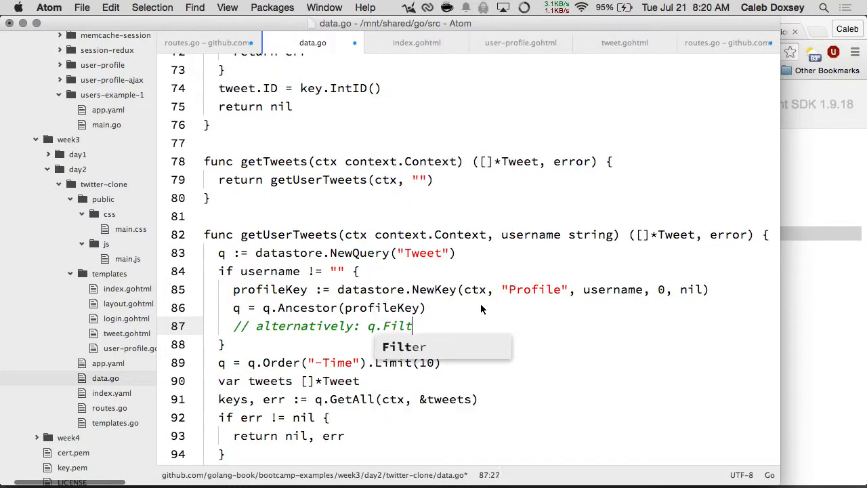
text(er("Username ="))
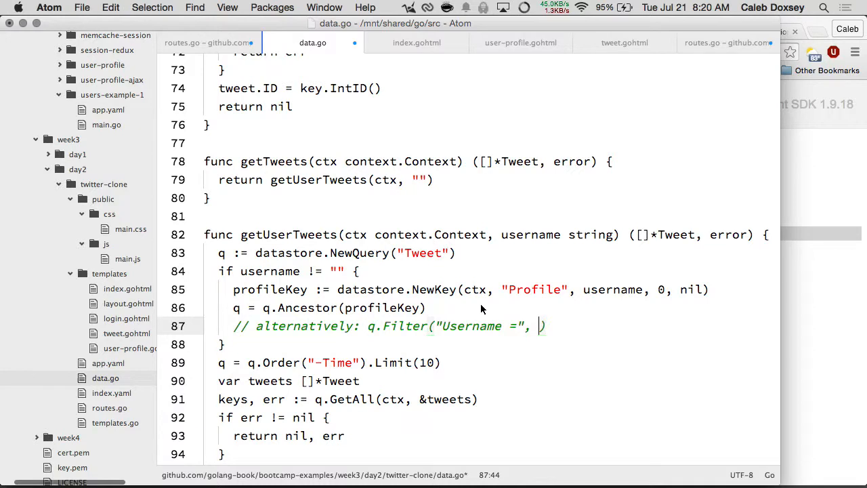
text(username))
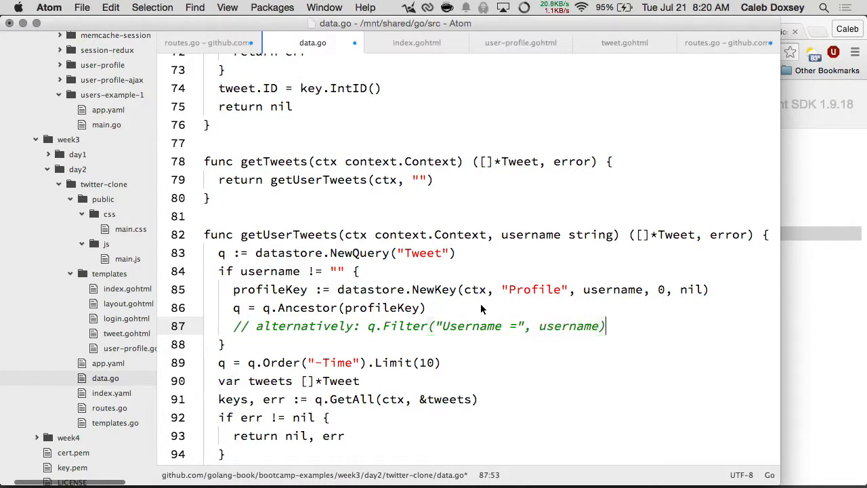
scroll(down, 3)
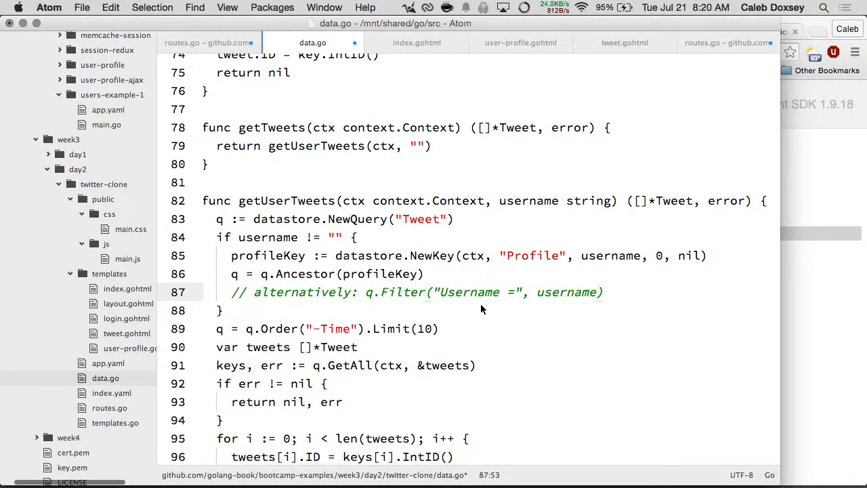
click(601, 293)
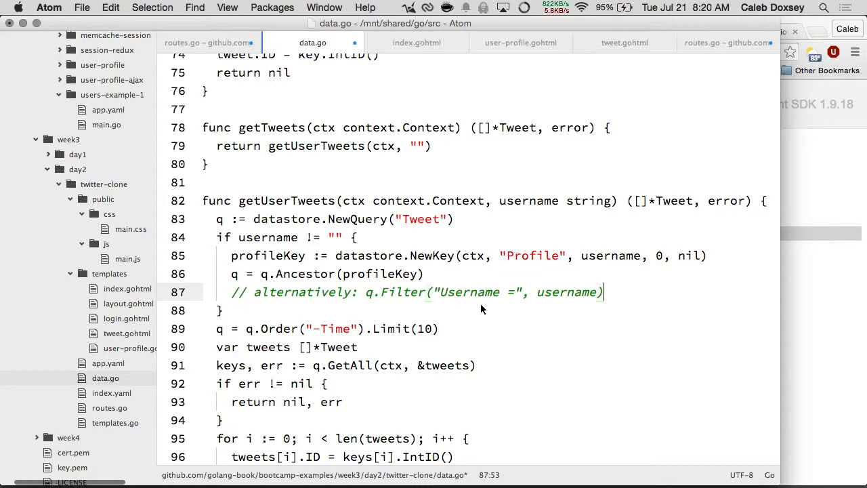